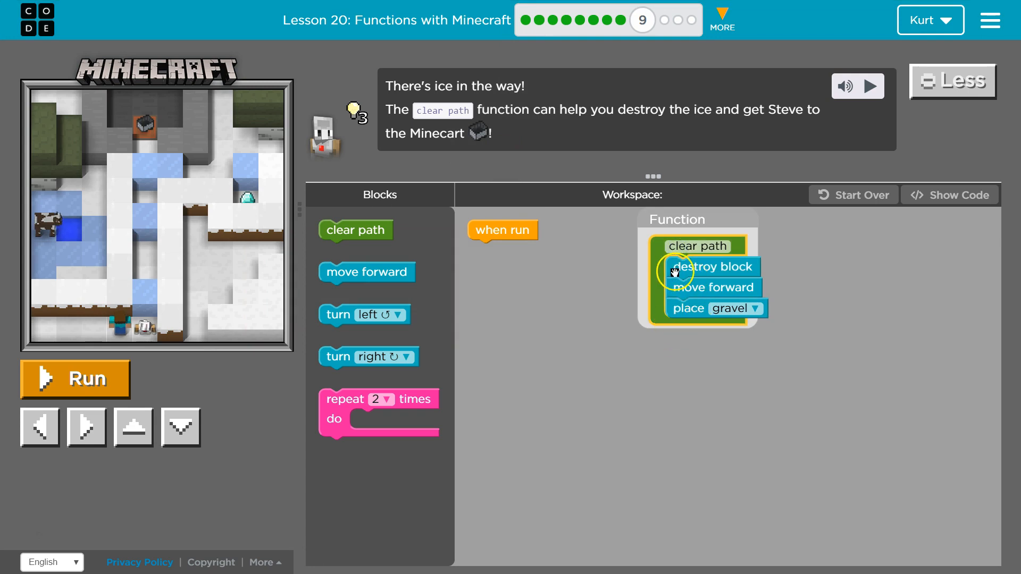
pyautogui.moveTo(689, 287)
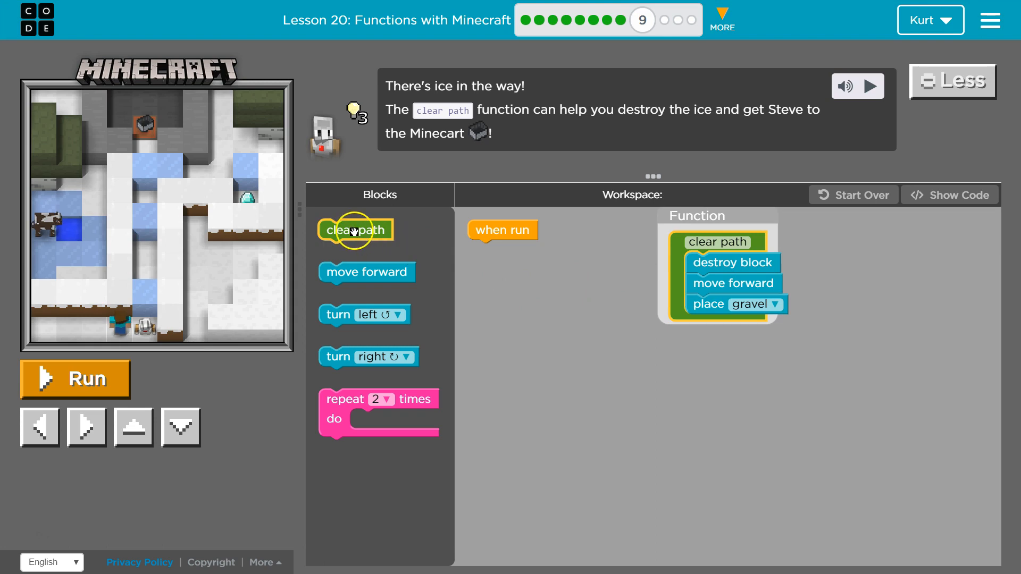
# Snap a clear path block directly under the when run block.
pyautogui.moveTo(356, 230); pyautogui.dragTo(504, 250)
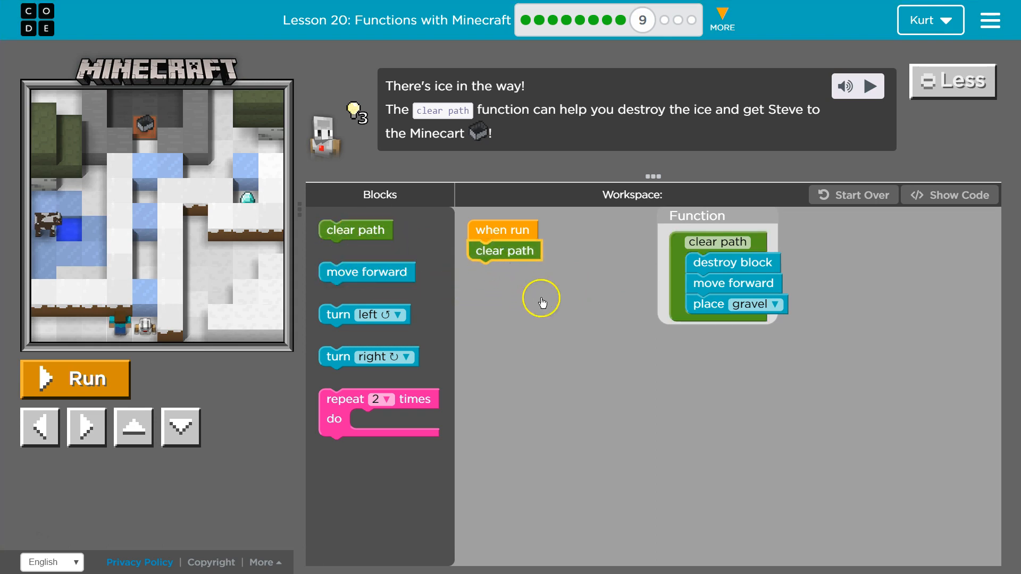
pyautogui.moveTo(513, 242)
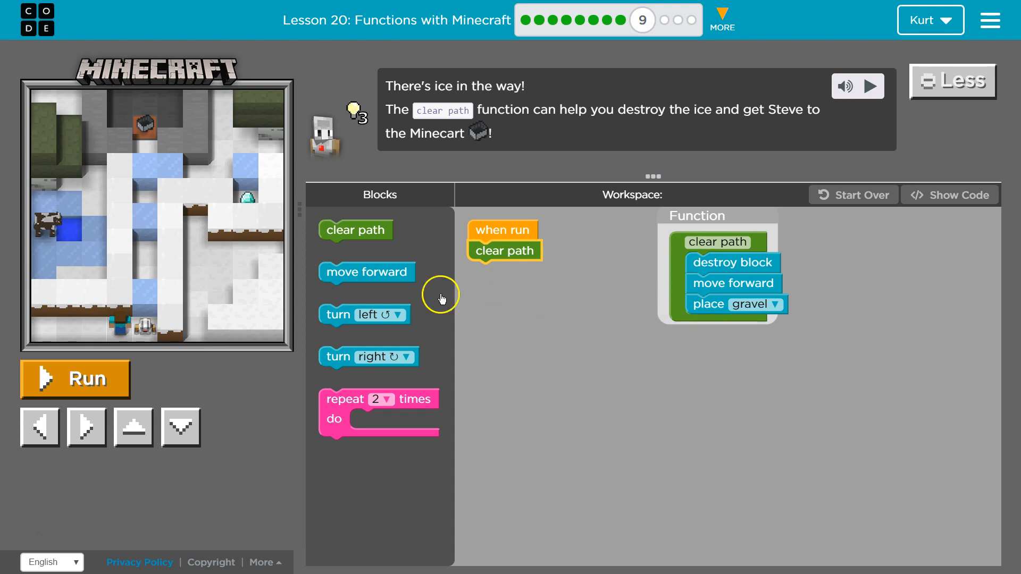
# Add one move forward block beneath clear path, giving a two-step program.
pyautogui.moveTo(367, 272); pyautogui.dragTo(532, 288)
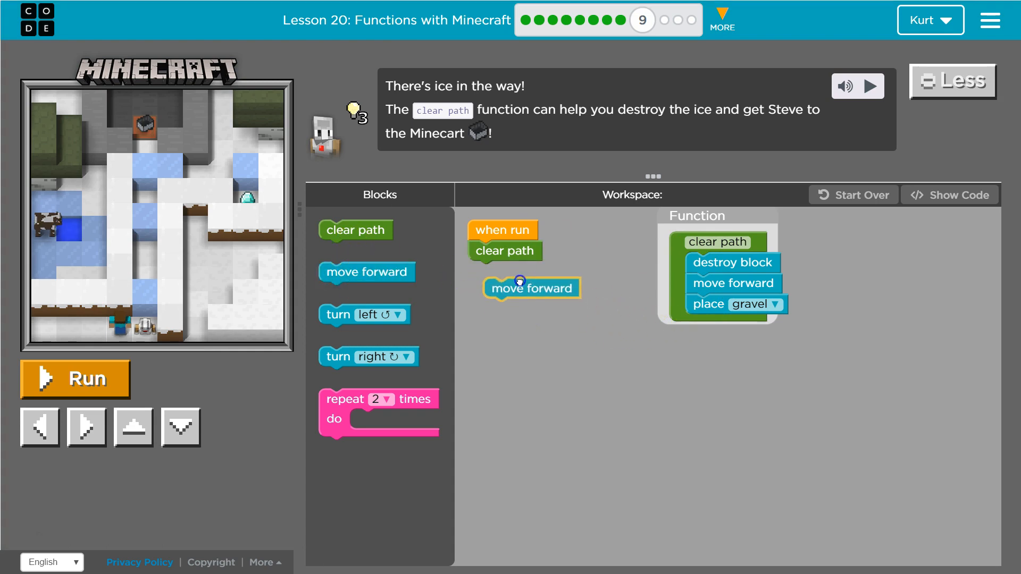
pyautogui.moveTo(531, 288); pyautogui.dragTo(517, 271)
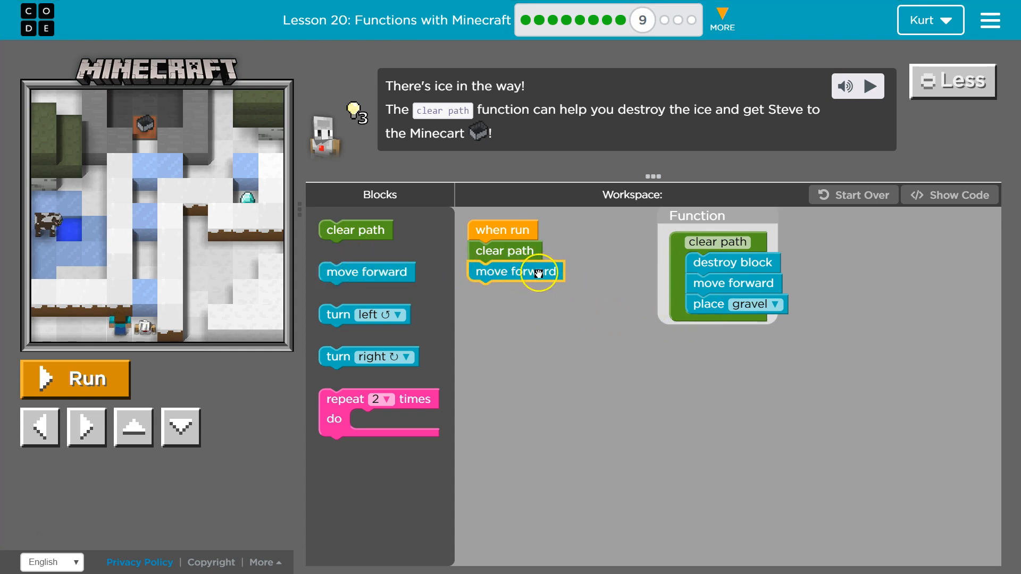
pyautogui.click(75, 378)
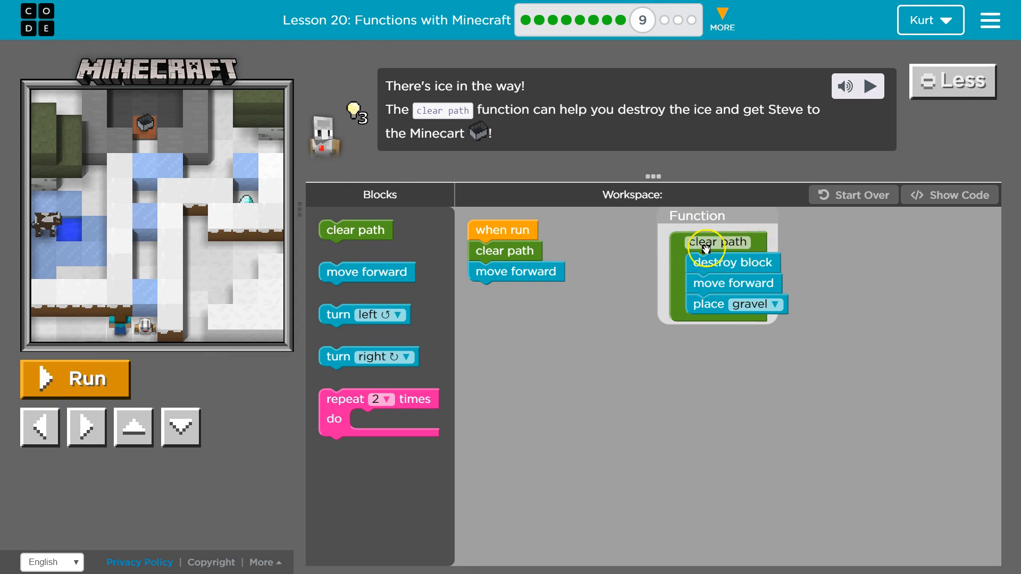
pyautogui.moveTo(740, 318)
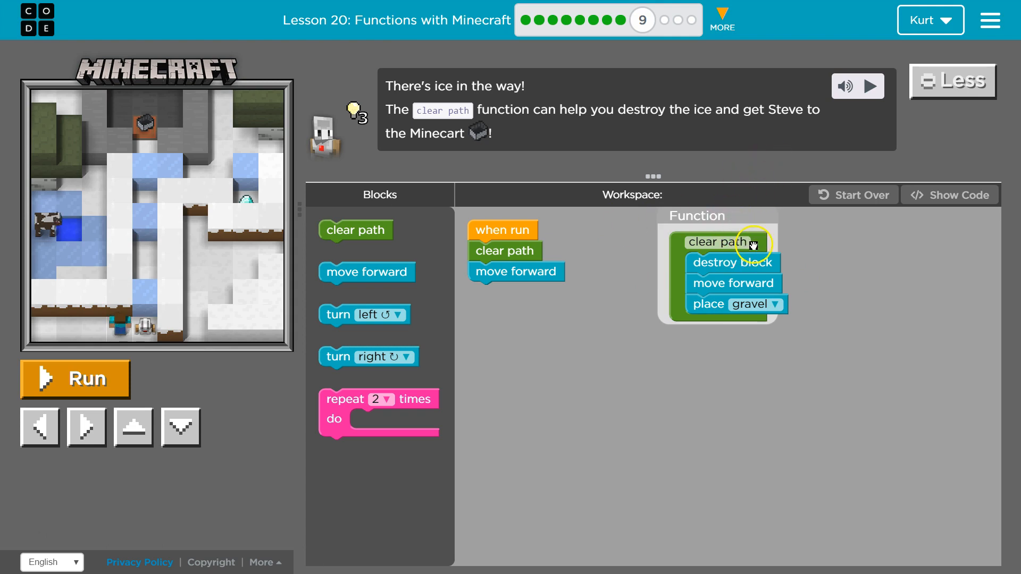
pyautogui.moveTo(710, 267)
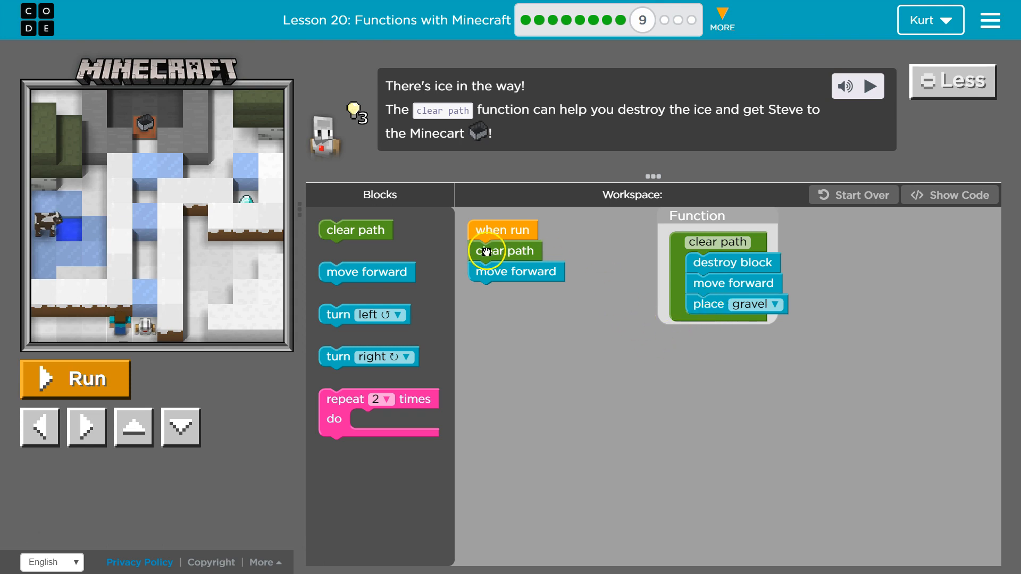
pyautogui.moveTo(485, 261)
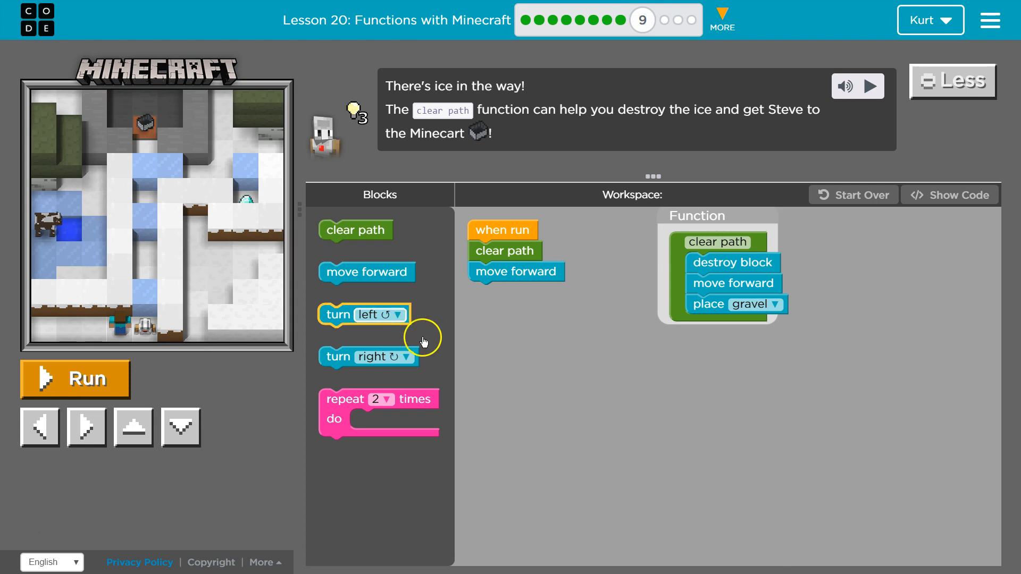
# Add a second move forward, then append a clear path and move forward pair.
pyautogui.moveTo(367, 271); pyautogui.dragTo(524, 290)
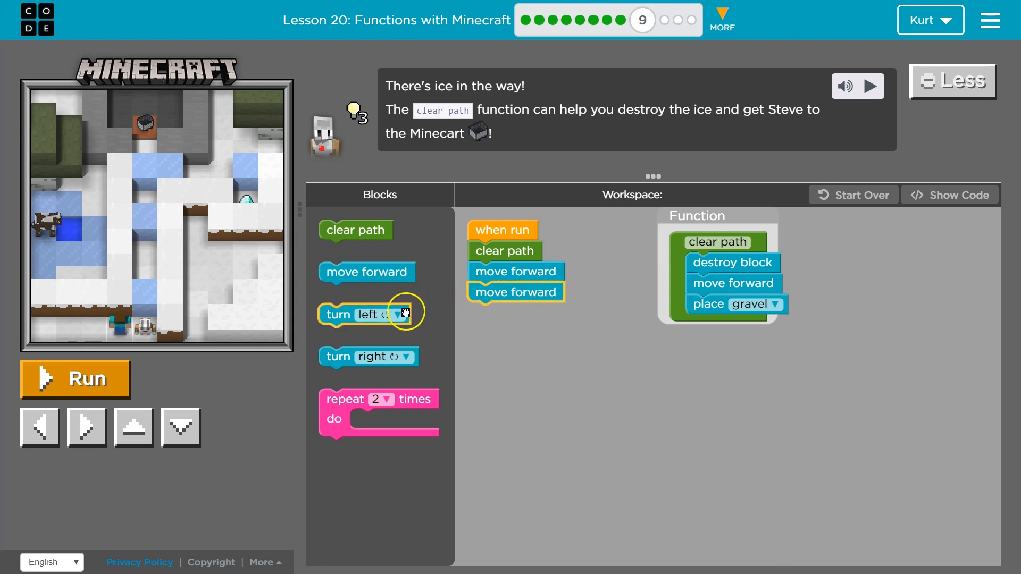
pyautogui.moveTo(355, 230); pyautogui.dragTo(510, 315)
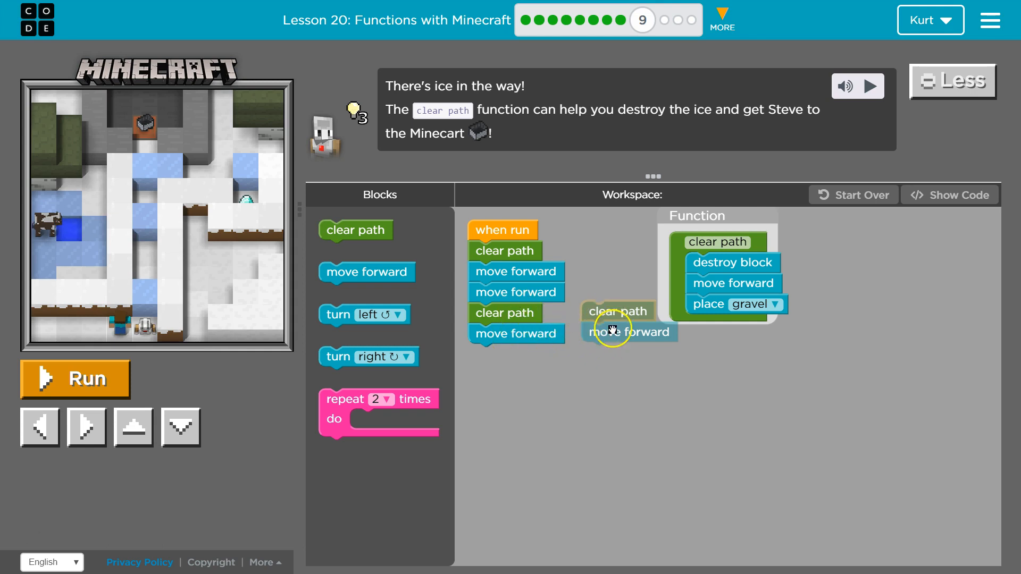
# Move the clear path and move forward pair into a repeat 2 times loop after the moves.
pyautogui.moveTo(612, 321); pyautogui.dragTo(593, 381)
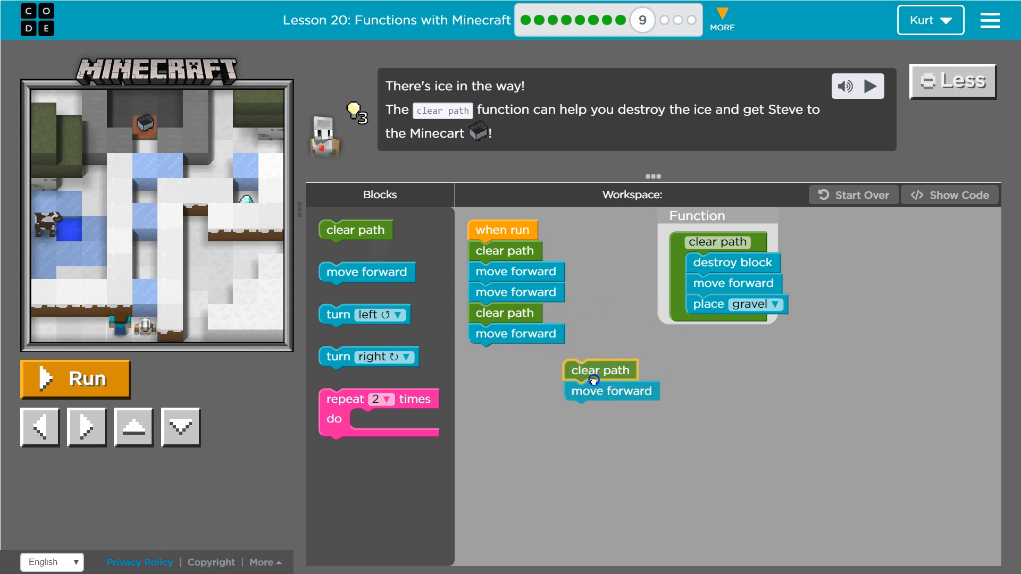
pyautogui.moveTo(597, 370); pyautogui.dragTo(468, 375)
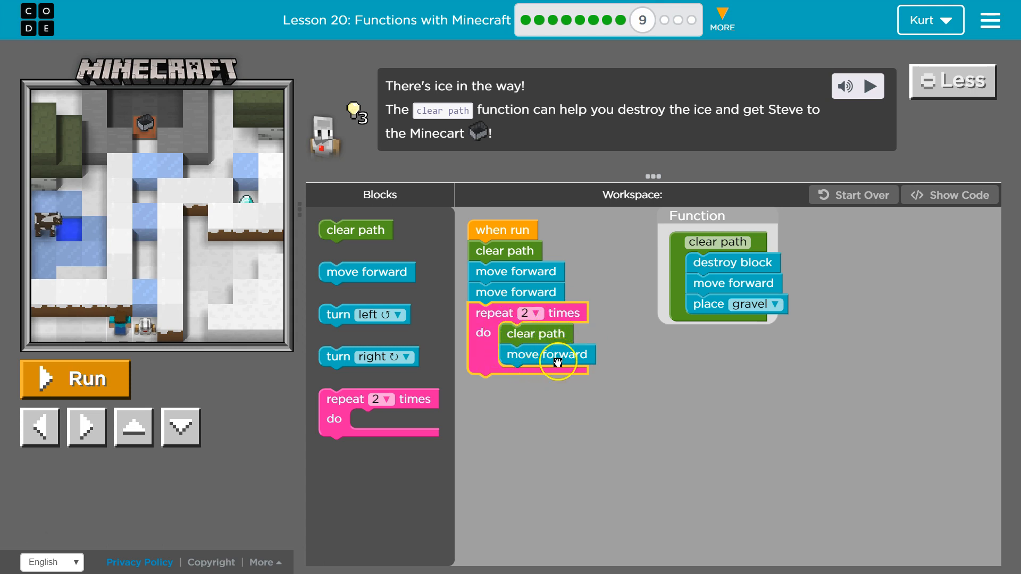
pyautogui.moveTo(558, 321)
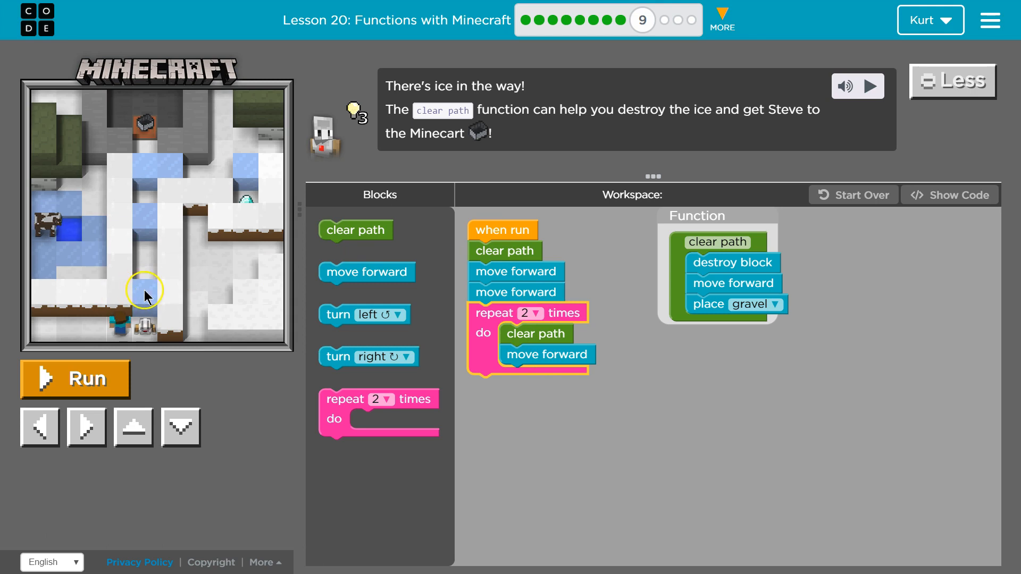
pyautogui.moveTo(142, 255)
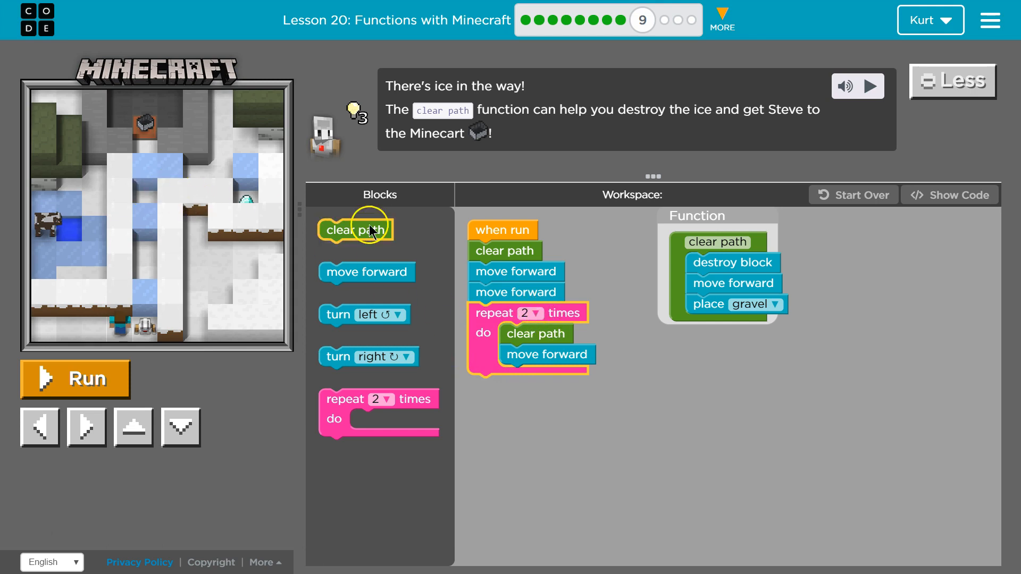
pyautogui.moveTo(153, 180)
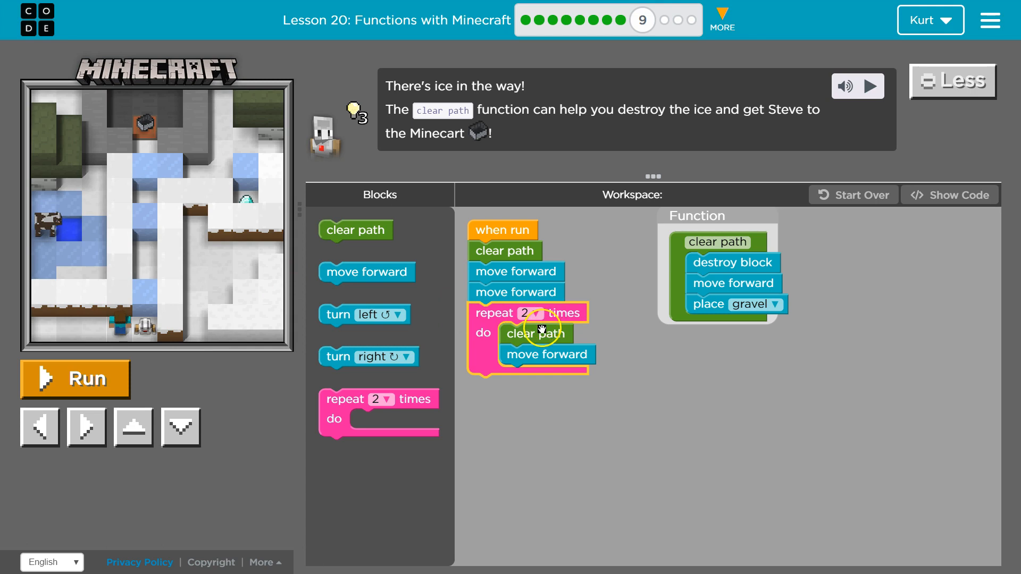
pyautogui.moveTo(541, 330)
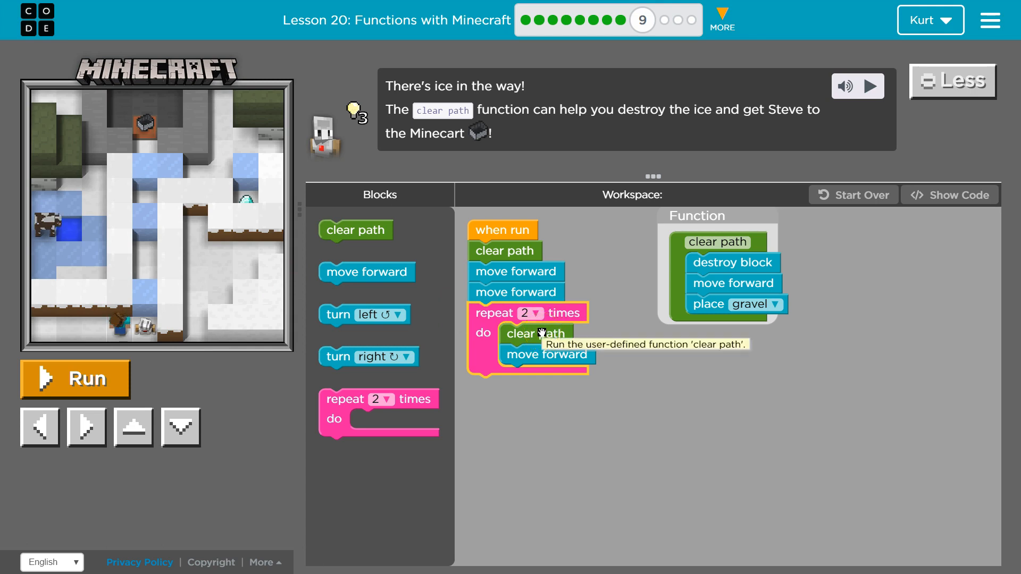
pyautogui.moveTo(721, 263)
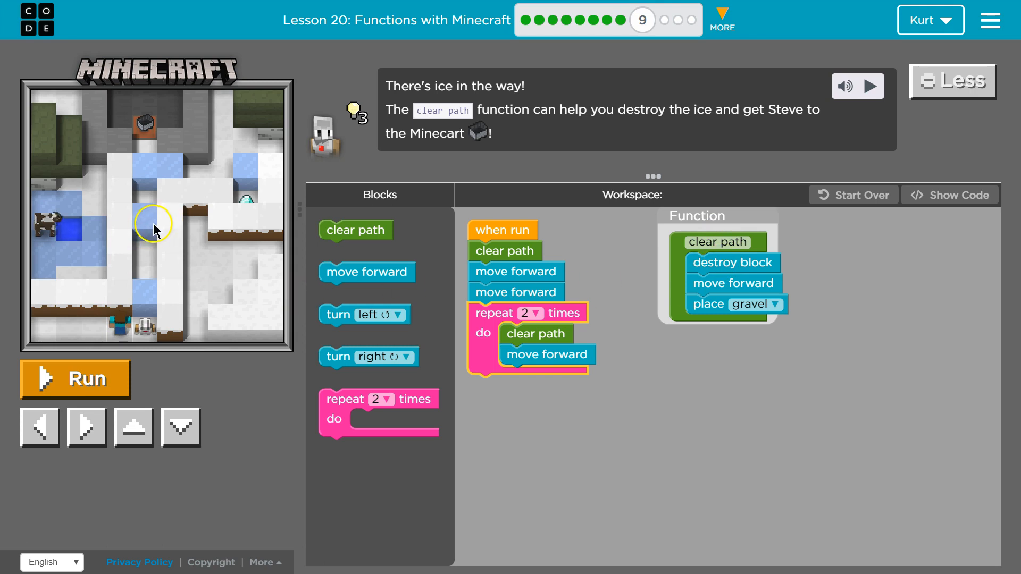
pyautogui.moveTo(737, 284)
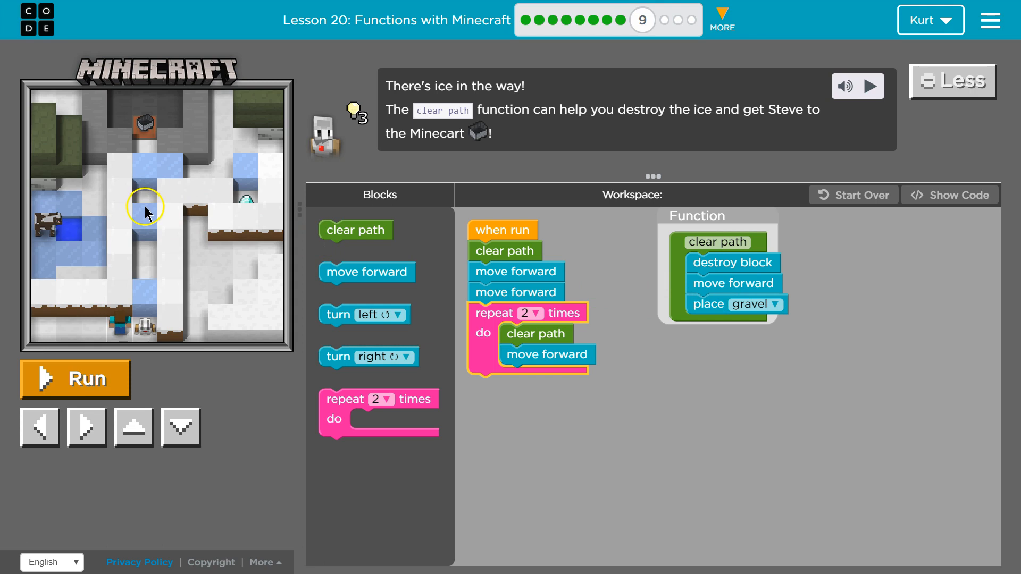
pyautogui.moveTo(149, 222)
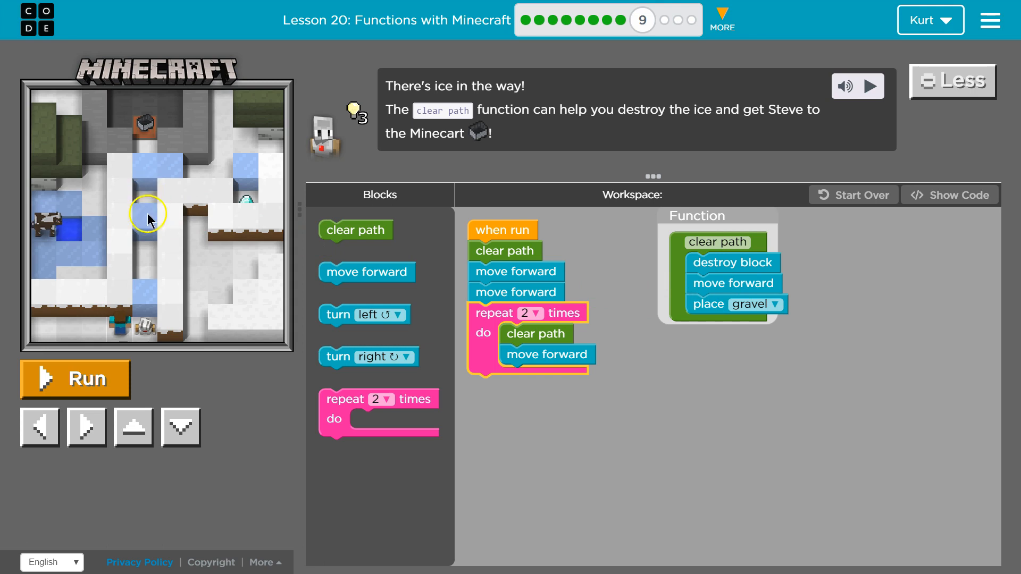
pyautogui.moveTo(154, 225)
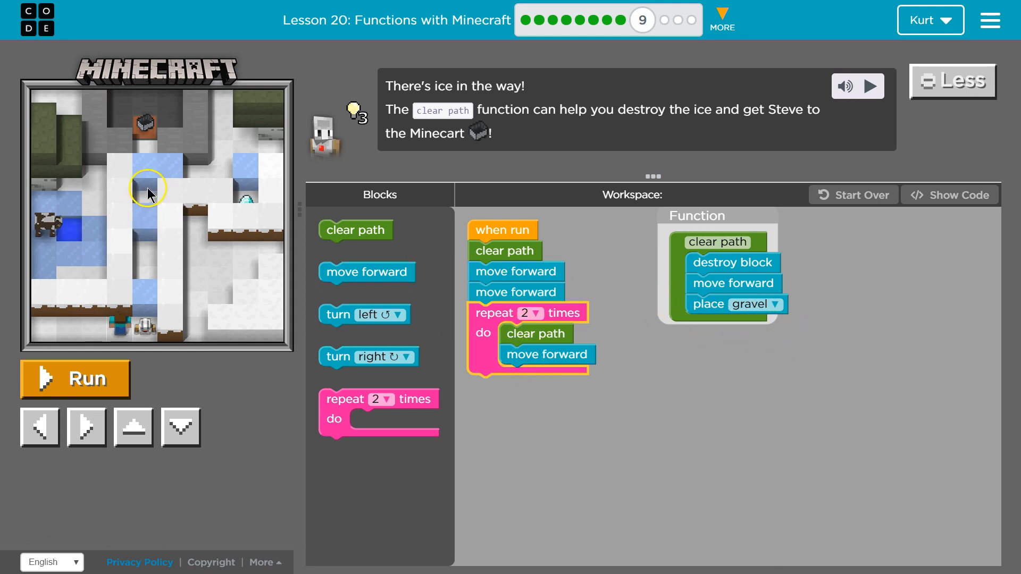
pyautogui.moveTo(147, 198)
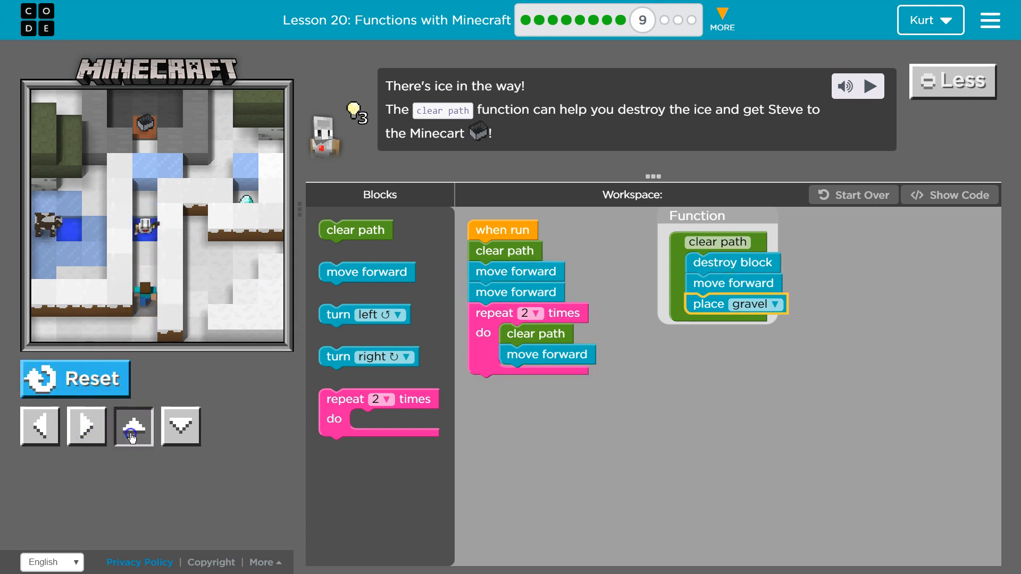
pyautogui.click(133, 426)
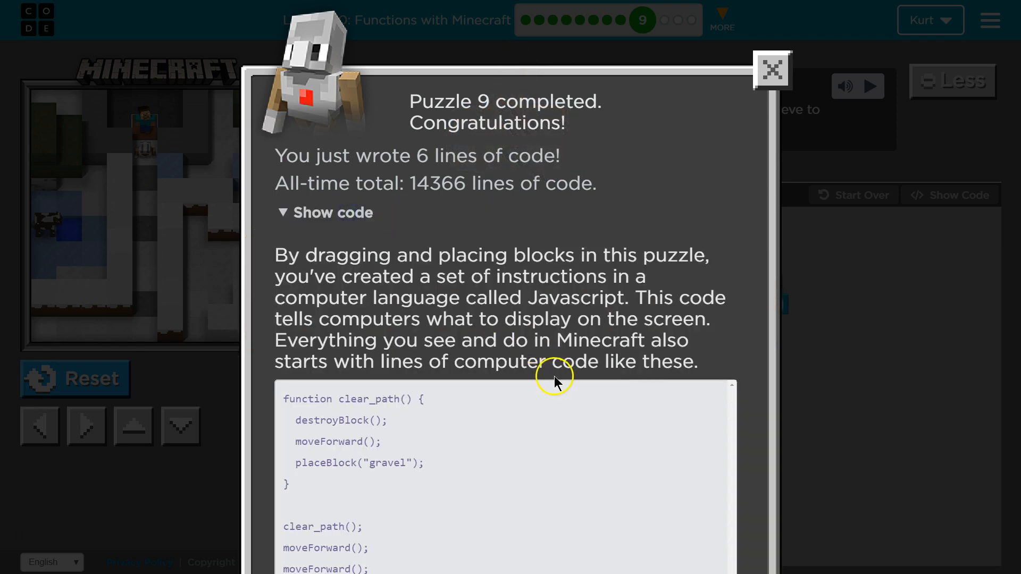
pyautogui.moveTo(587, 508)
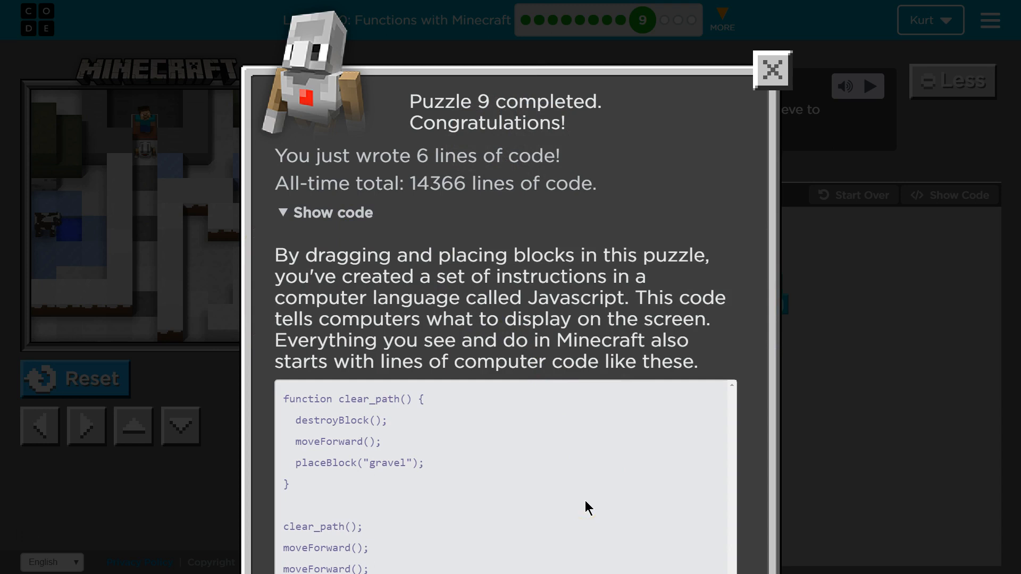